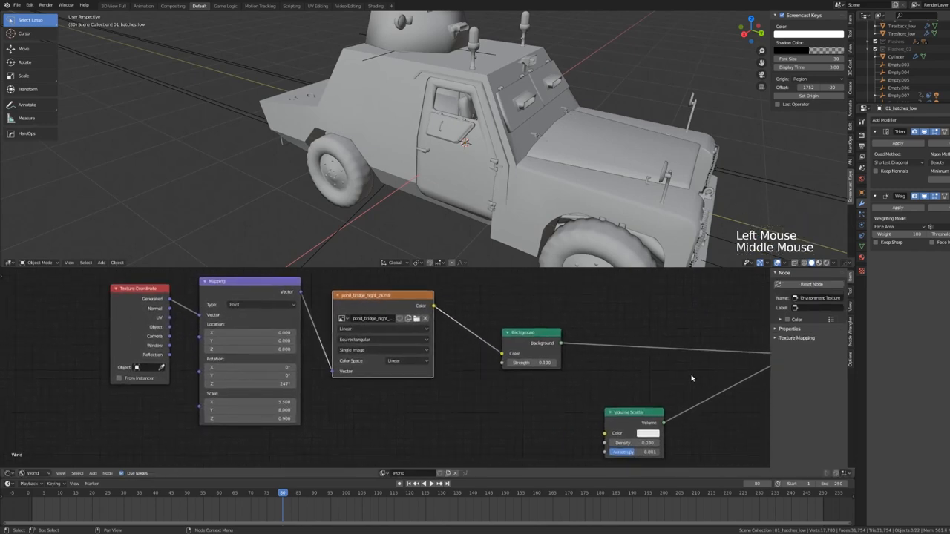
Scroll the node editor to view the blue beacon's Glass BSDF material setup.
scroll("down", 3)
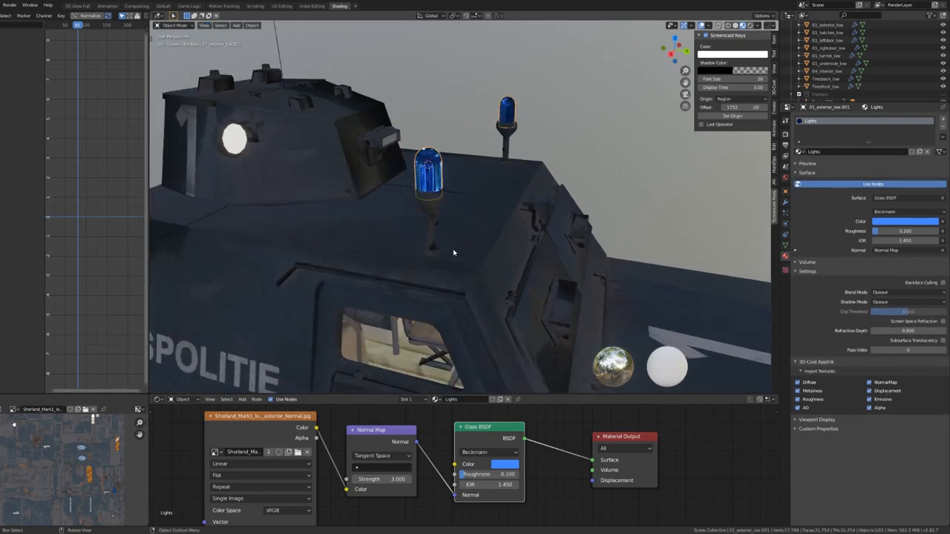
Add a disk-shaped area light for the beacon and adjust its power.
left_click(236, 24)
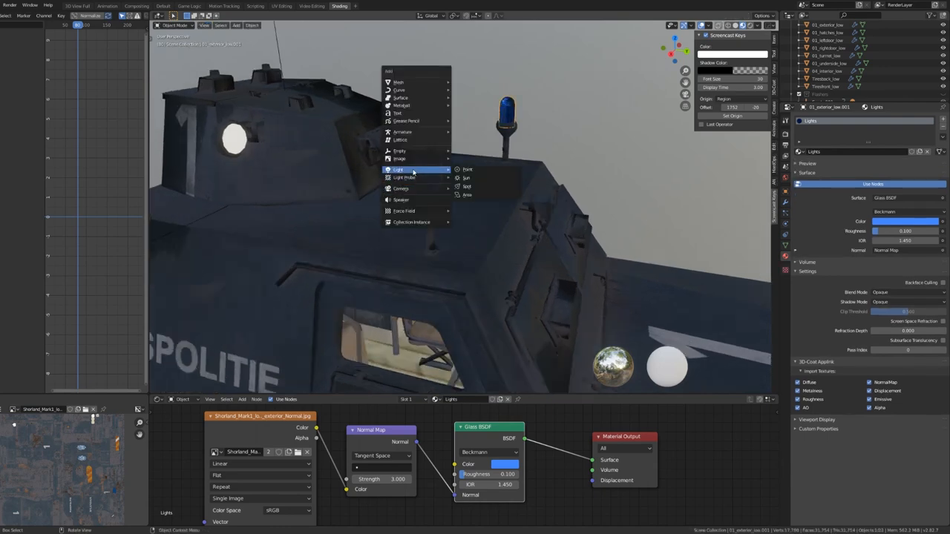
left_click(466, 196)
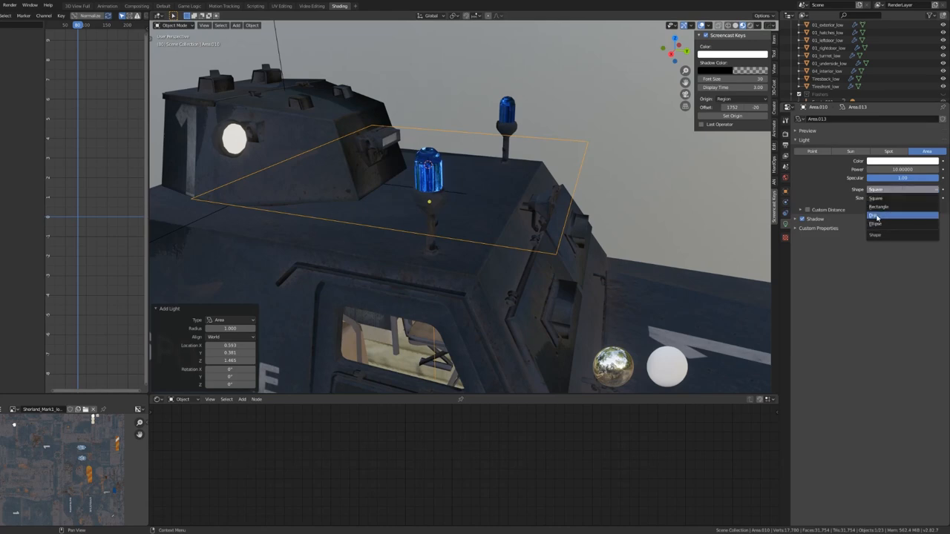
left_click(879, 215)
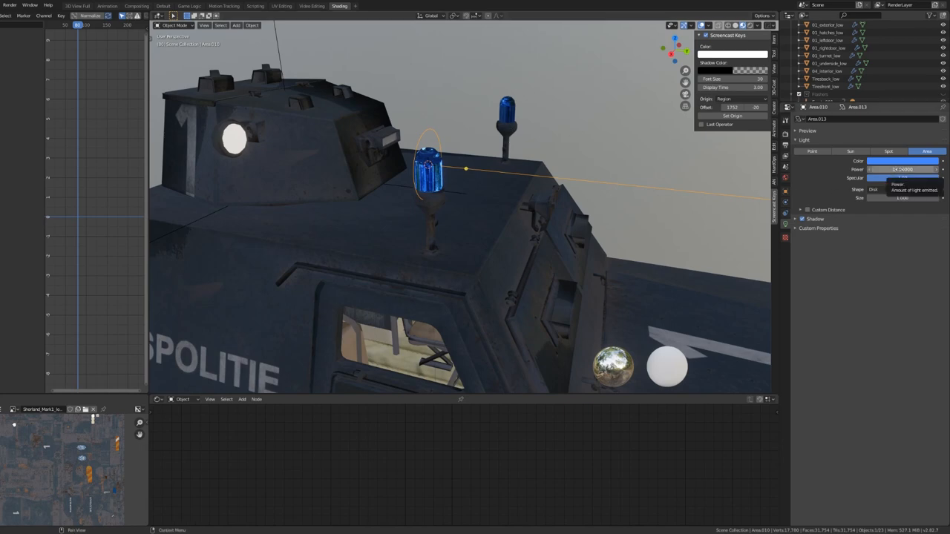
left_click(902, 170)
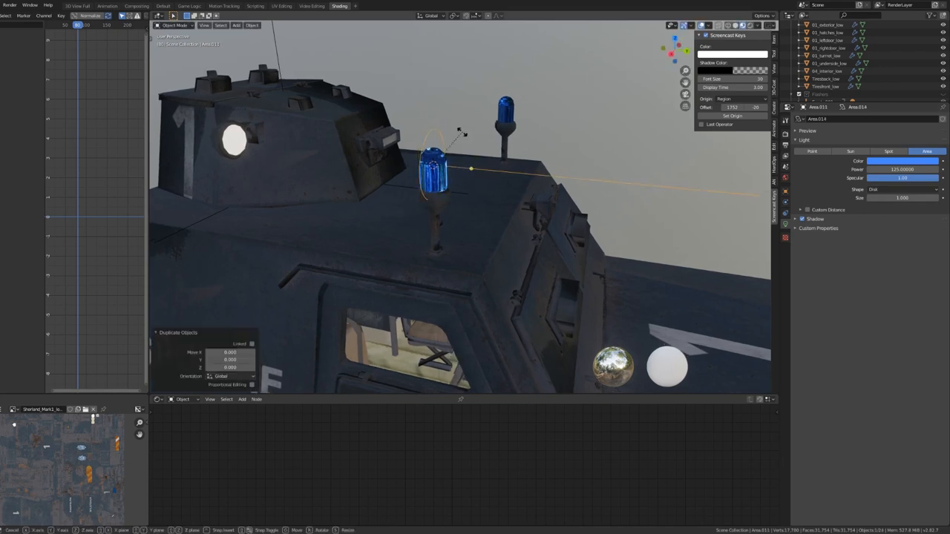
Move the area light into the roof beacon and confirm its position.
key("r")
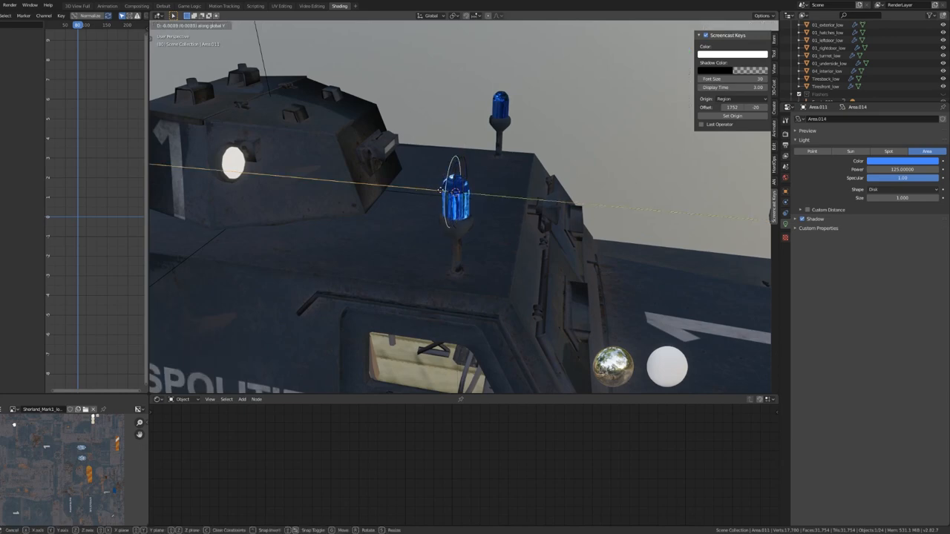
left_click(242, 24)
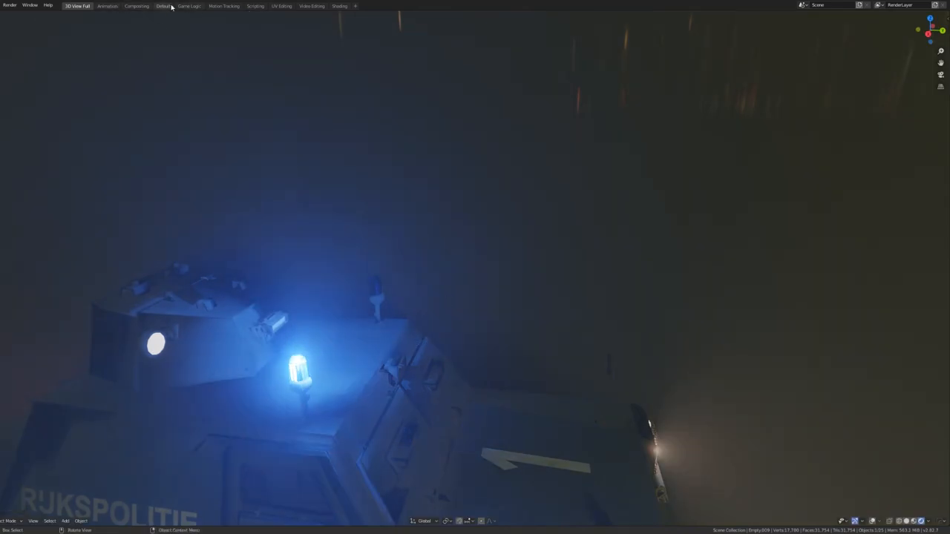
Return to the grey Layout view and toggle editing on the turret mesh.
left_click(163, 6)
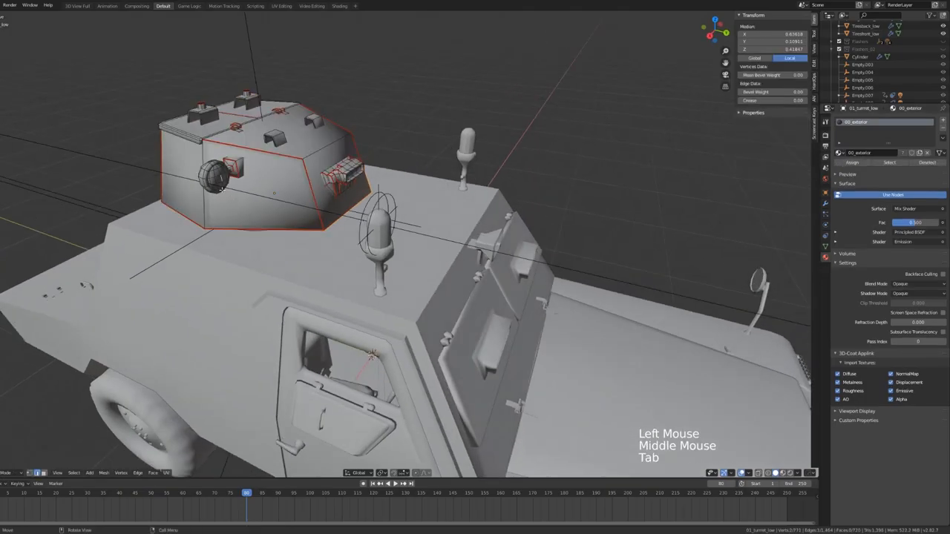
key("shift+s")
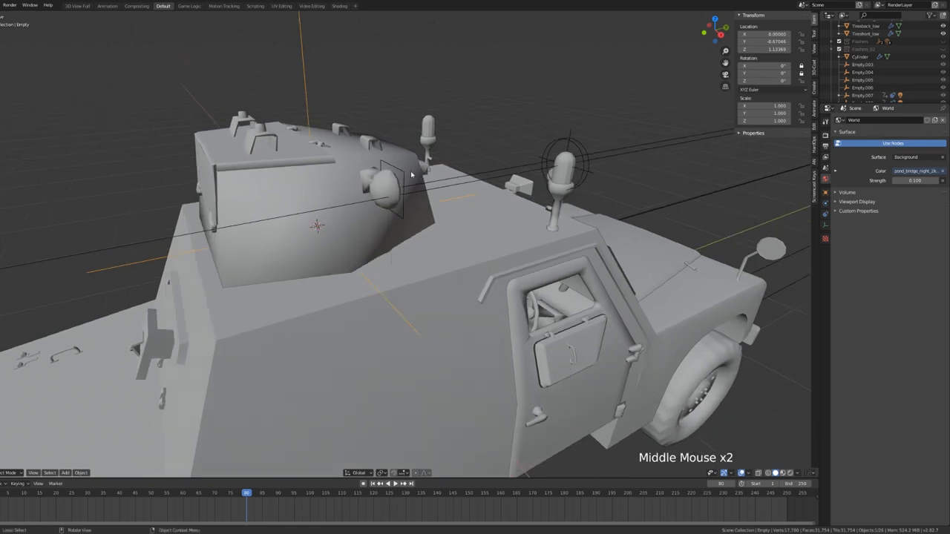
Position the second area light in the other beacon using the sidebar transform values.
key("r")
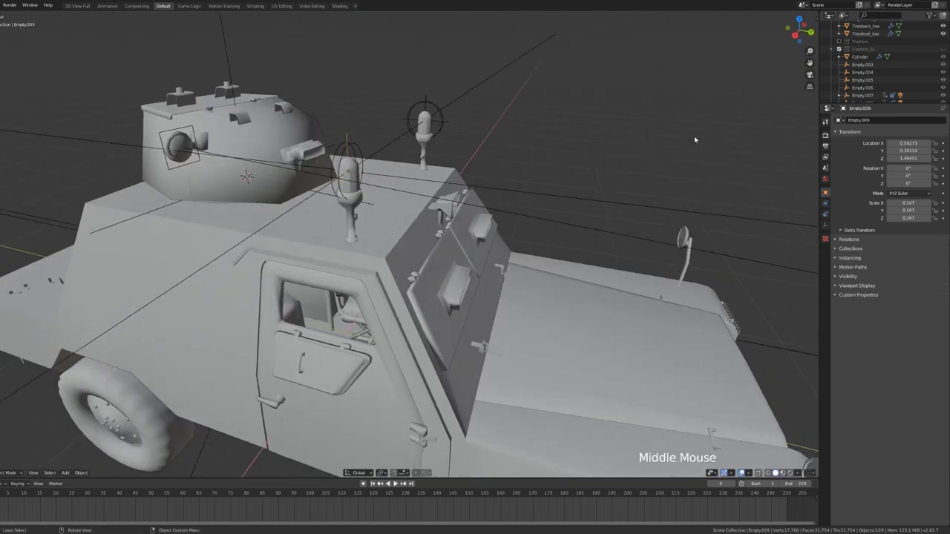
key("n")
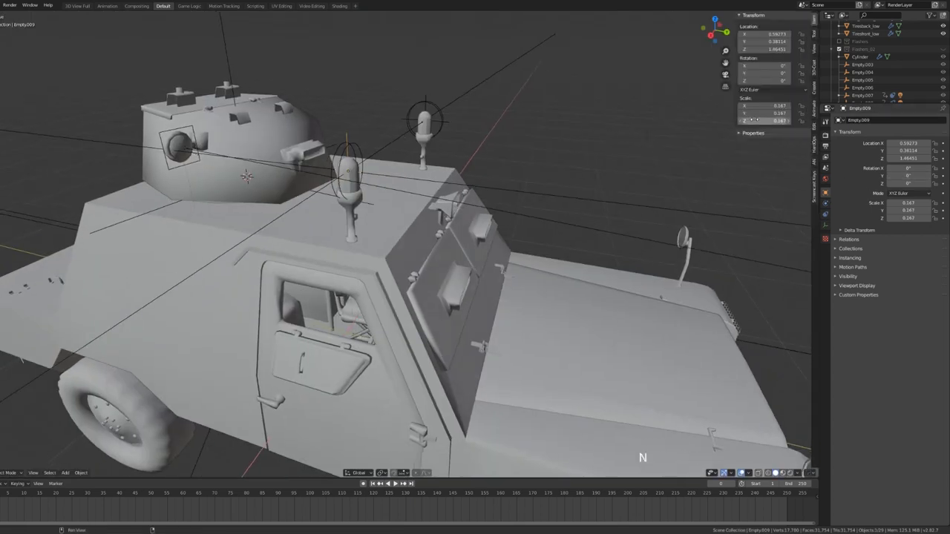
left_click(772, 80)
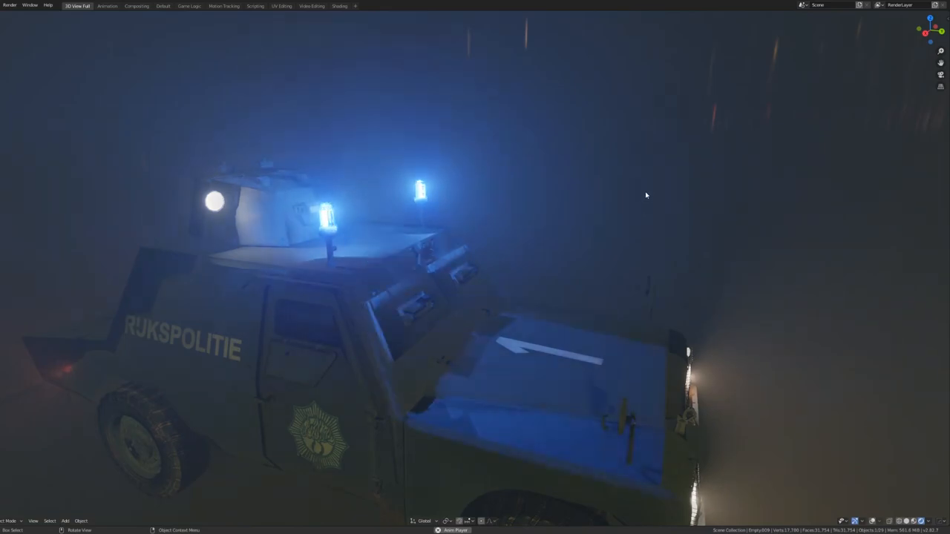
Add a circle empty in Layout and scale it around the front roof lights.
left_click(163, 6)
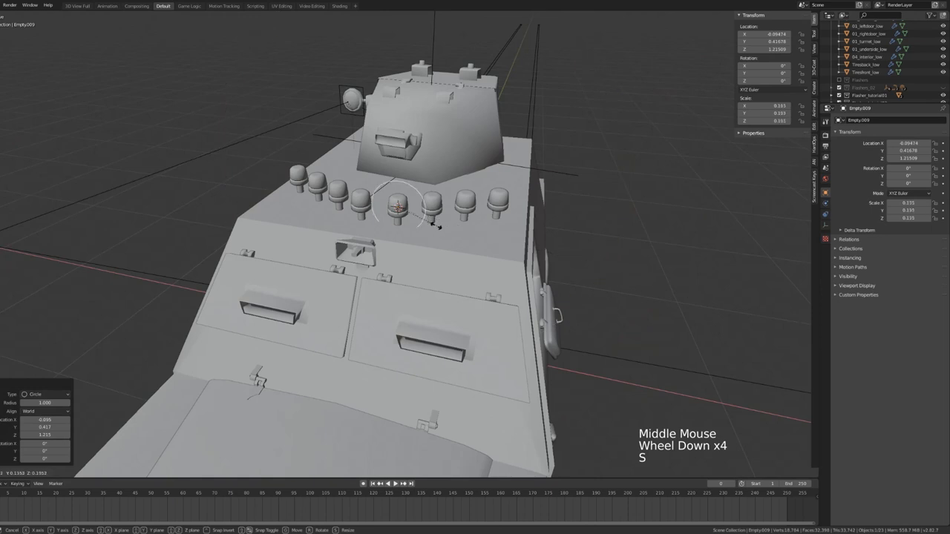
key("shift+a")
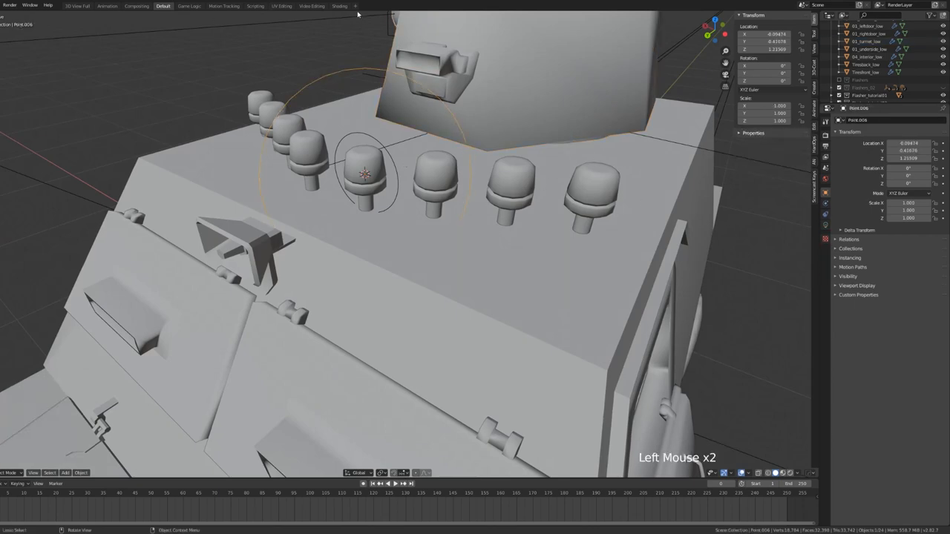
Check the red Light_glass material, then add a new Bezier curve across the roof.
left_click(338, 6)
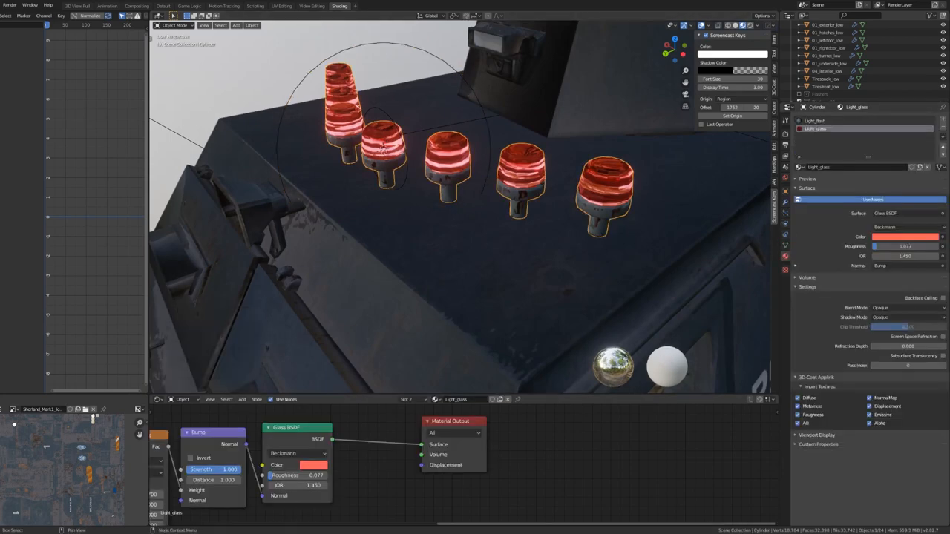
left_click(315, 464)
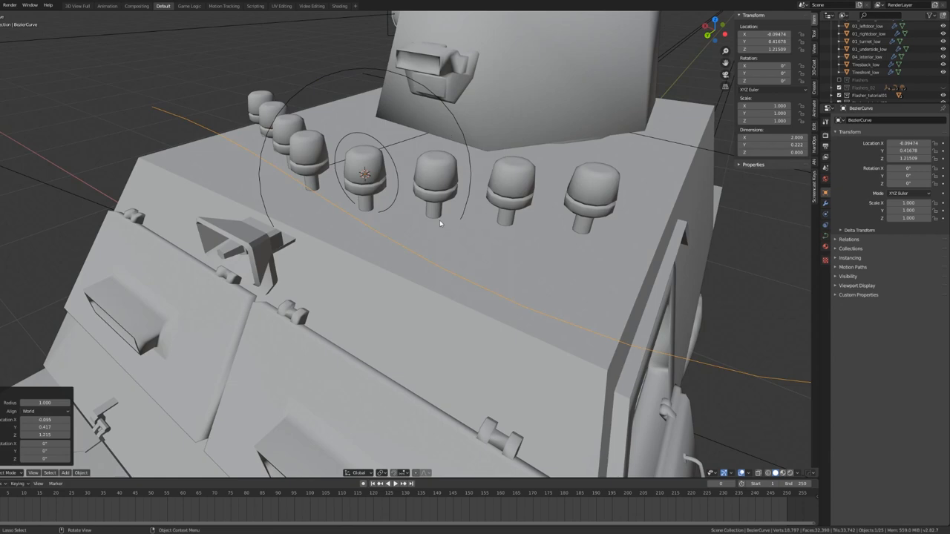
From top view, duplicate the rings and snap the curve's points along the roof lights.
key("KP_7")
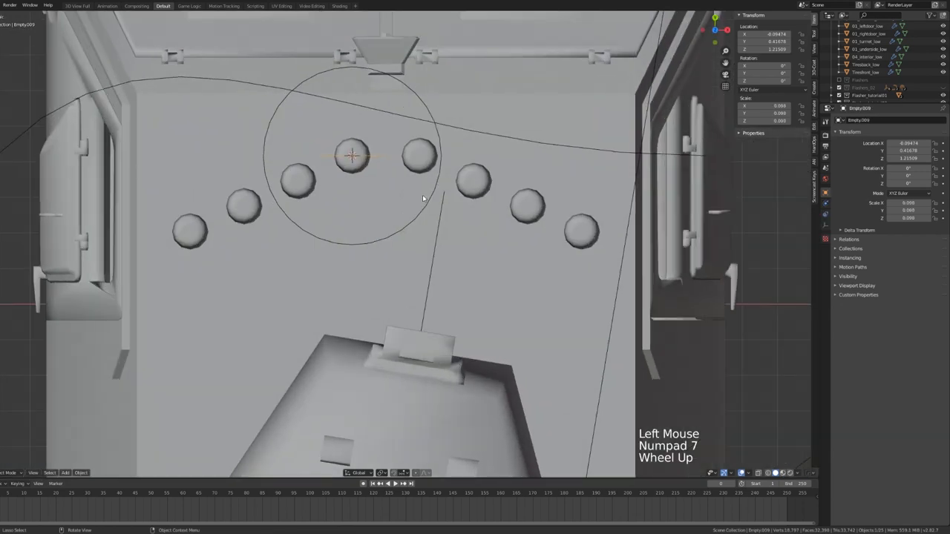
key("shift+d")
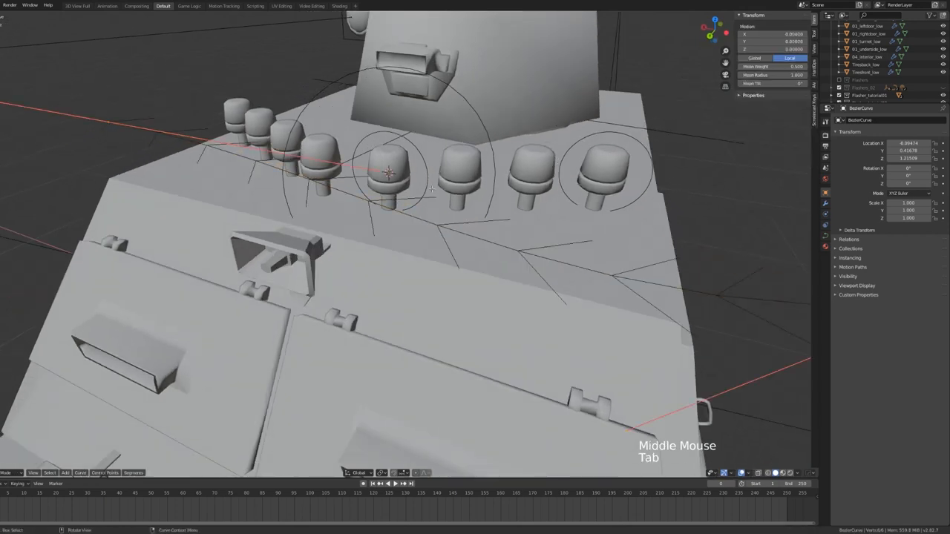
key("shift+s")
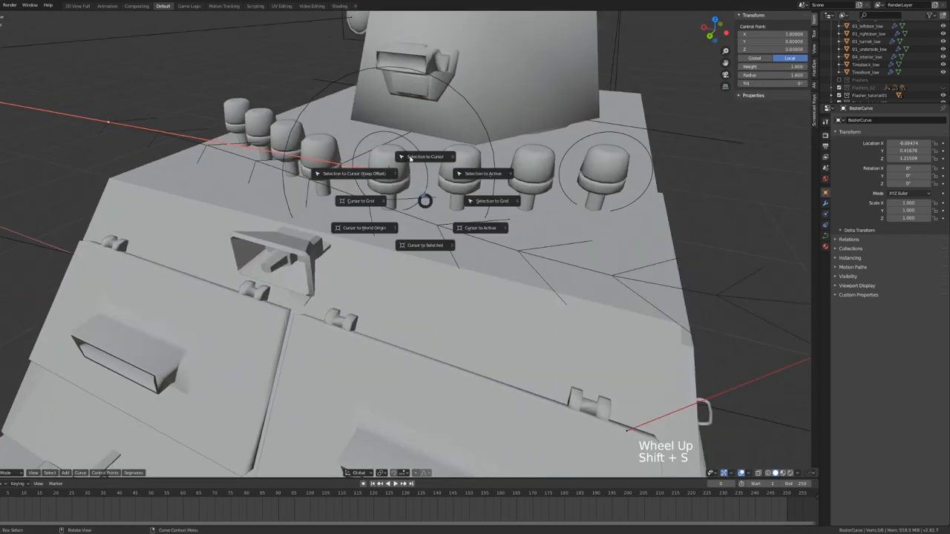
key("Tab")
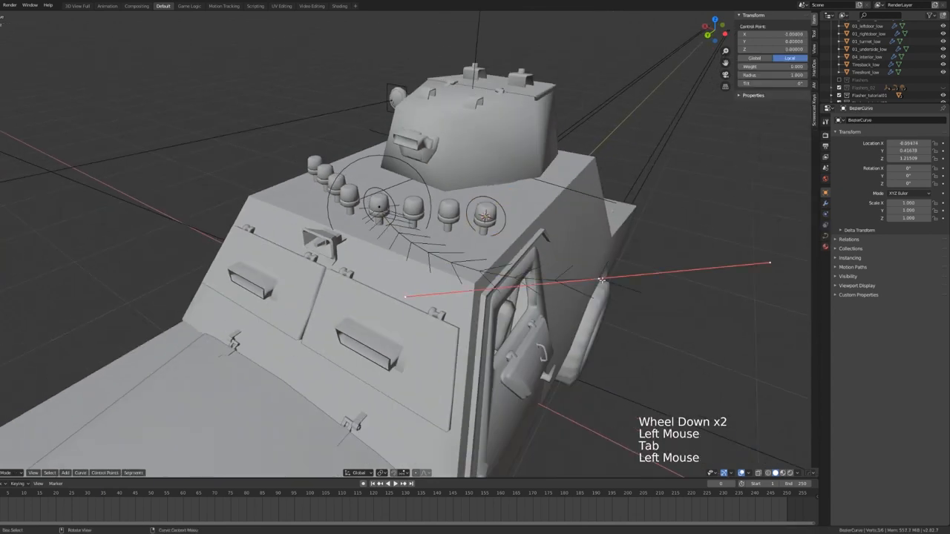
Add a red point light in a roof lamp and keyframe its Power across successive frames.
key("shift+a")
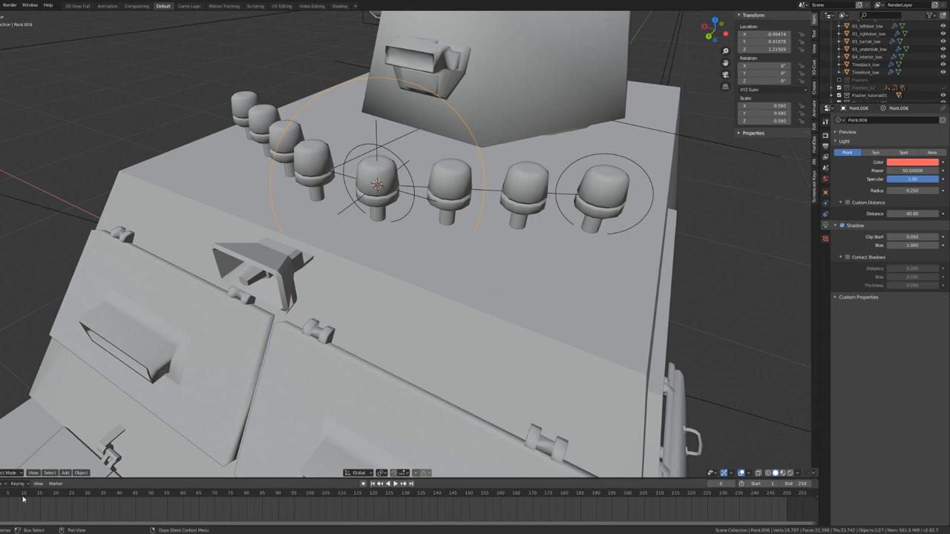
key("Right")
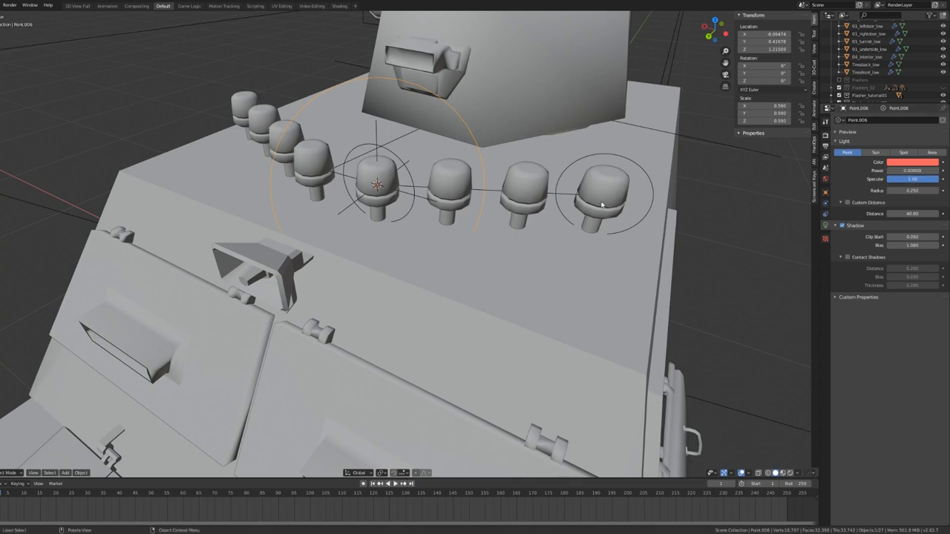
left_click(911, 171)
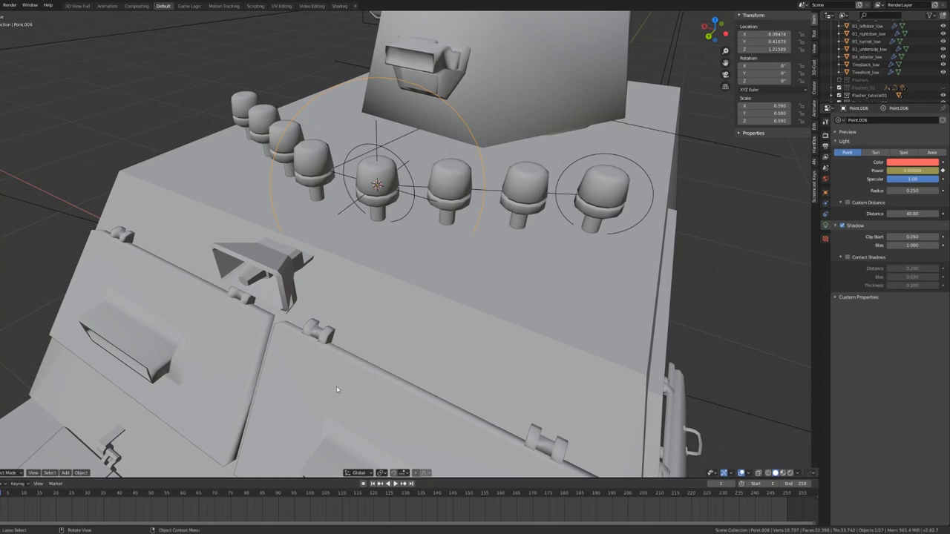
key("right")
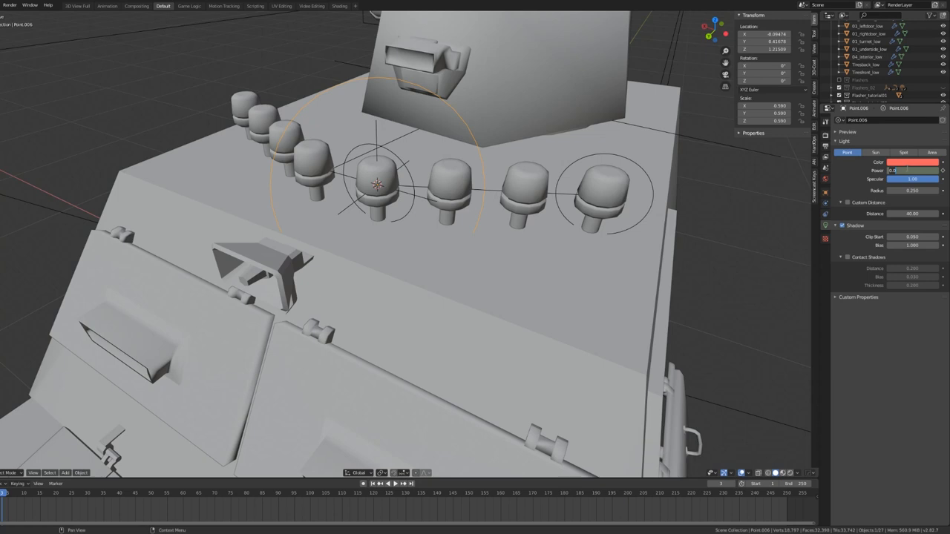
left_click(911, 170)
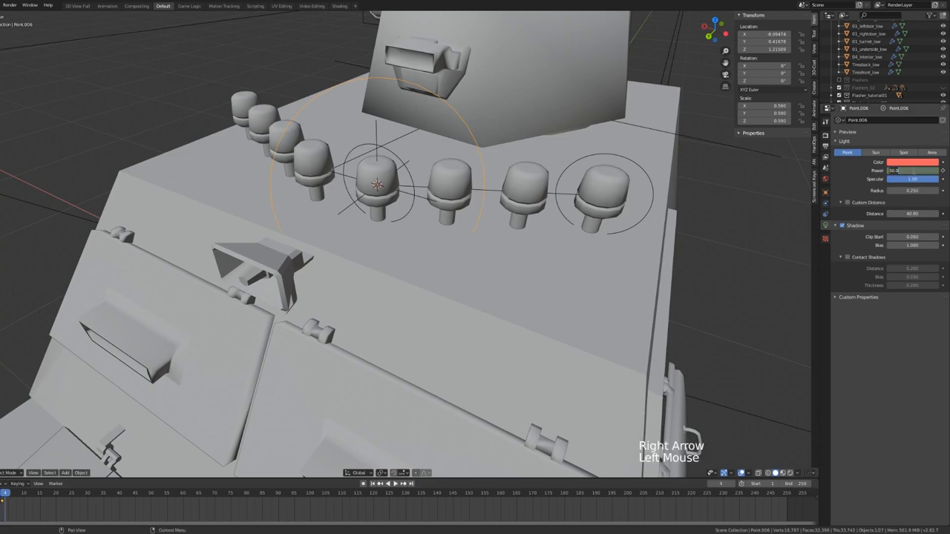
left_click(911, 171)
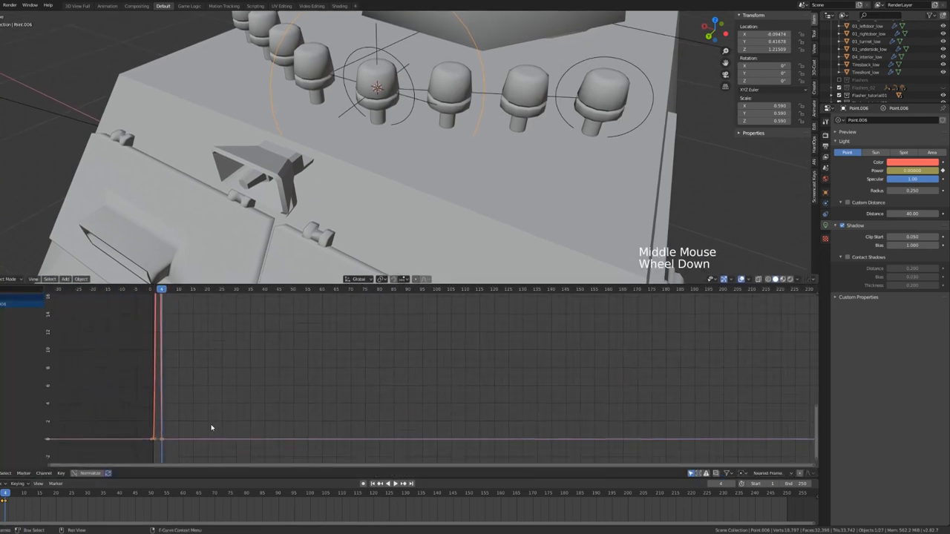
Add a Cycles modifier so the light's power curve repeats across the timeline.
scroll("down", 3)
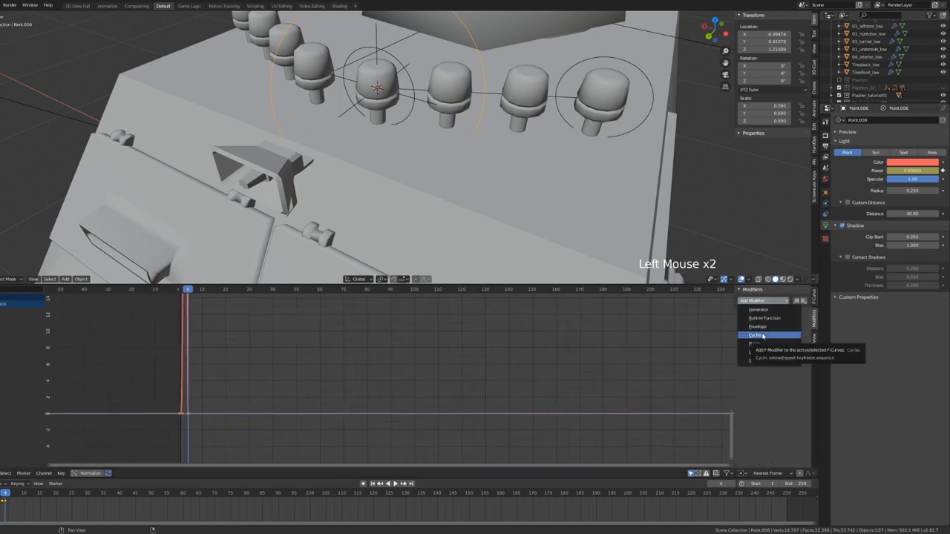
left_click(757, 336)
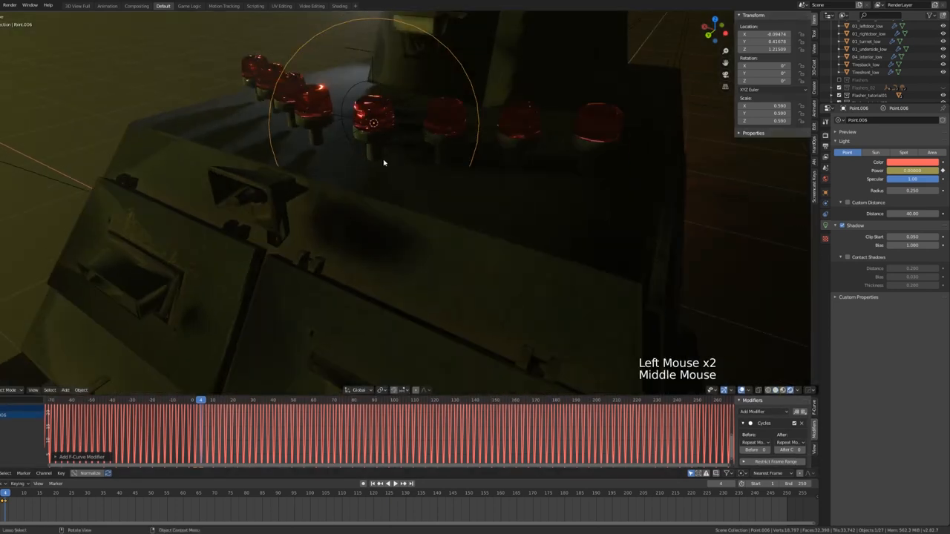
Play back the blinking roof light, zooming the Graph Editor to check the cycled keyframes.
key("space")
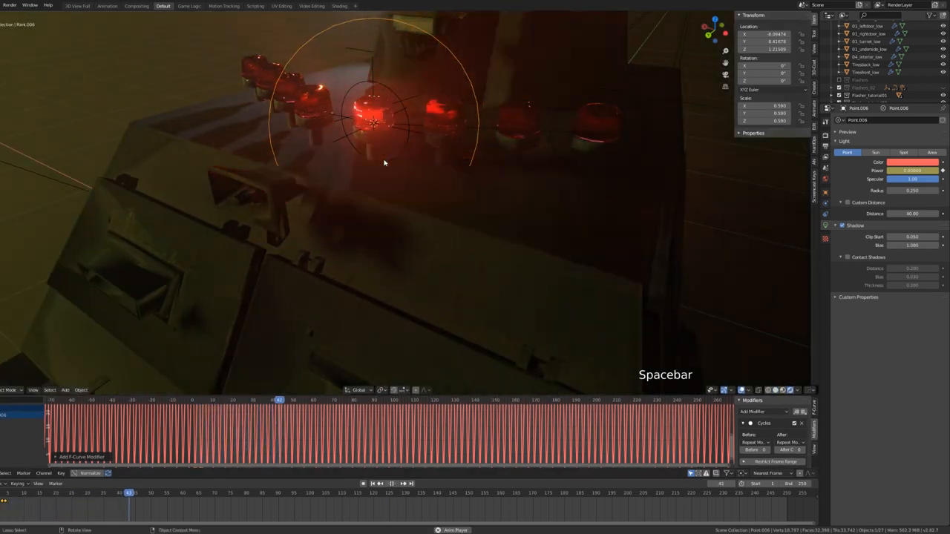
key("space")
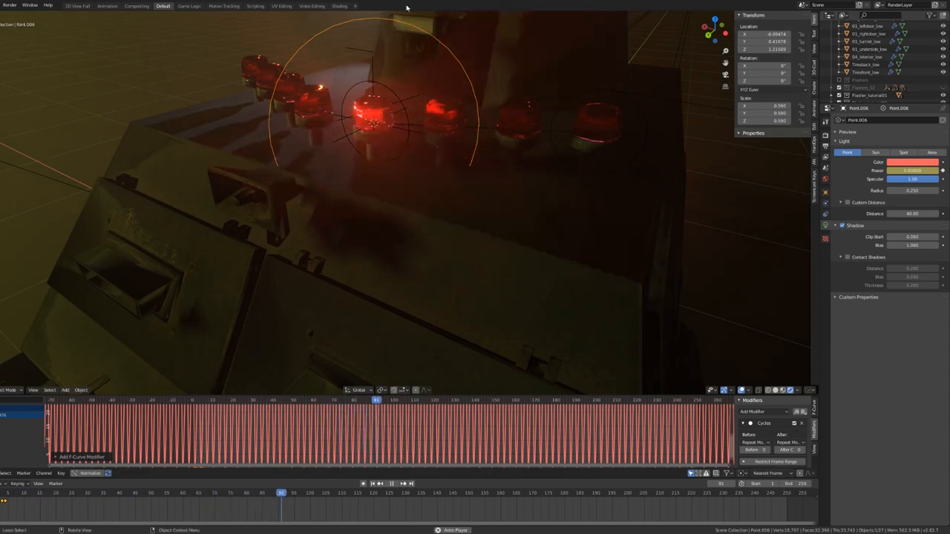
key("space")
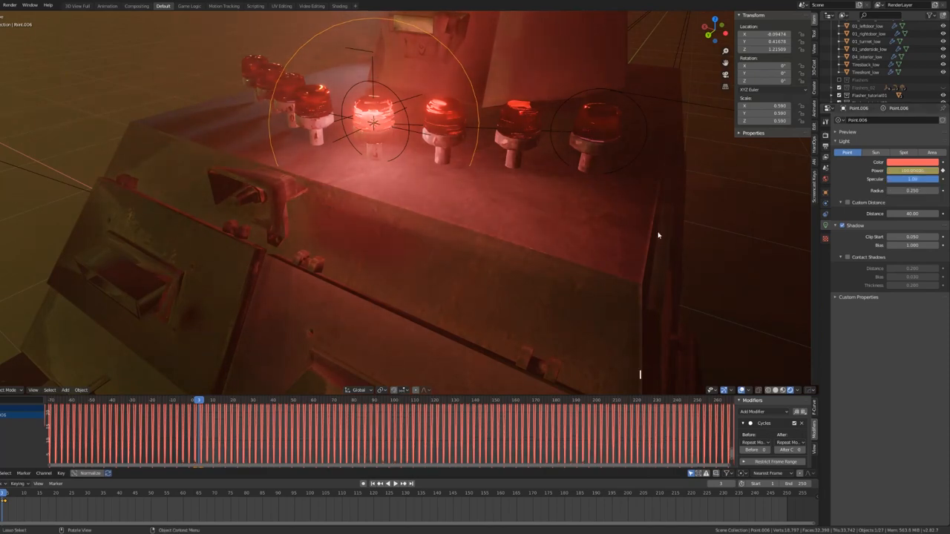
scroll("down", 3)
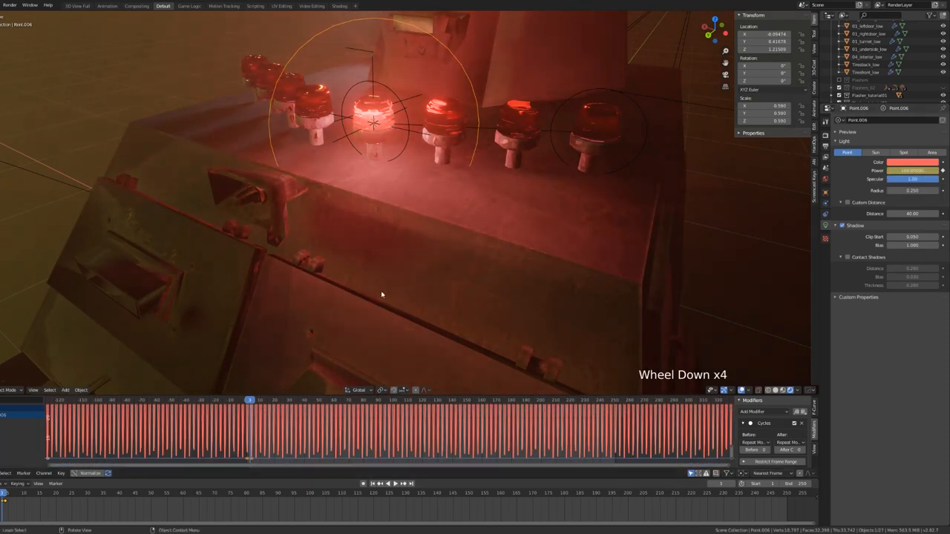
key("space")
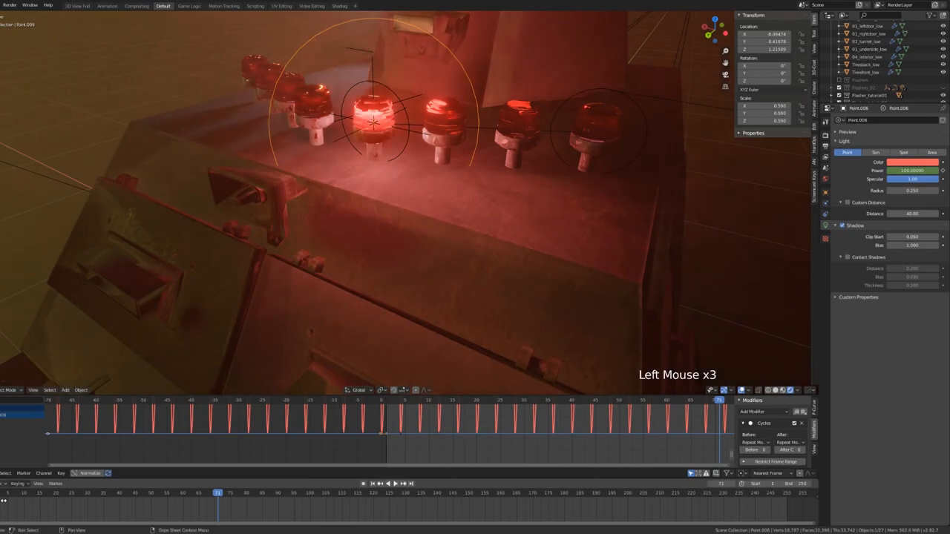
key("space")
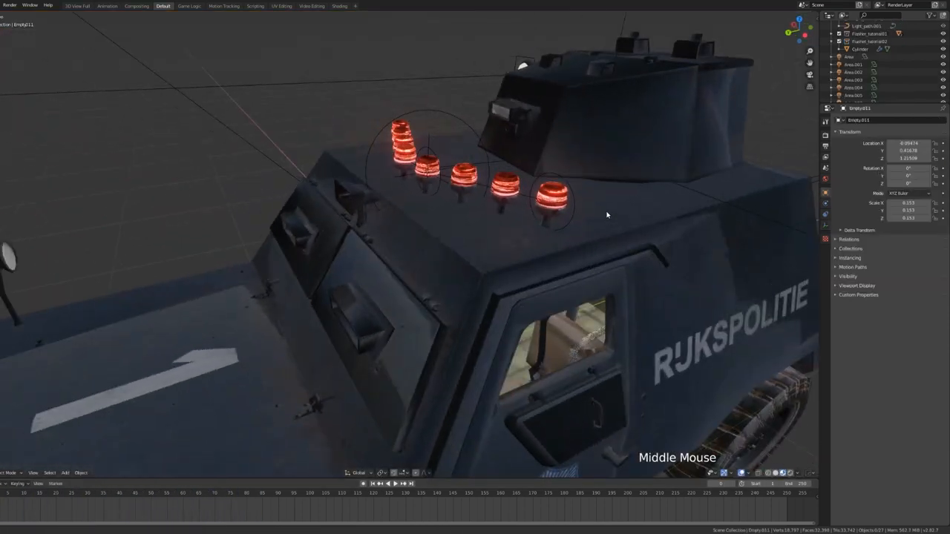
Give the light's empty a Follow Path constraint targeting the roof BezierCurve and play it.
left_click_drag(607, 216, 540, 205)
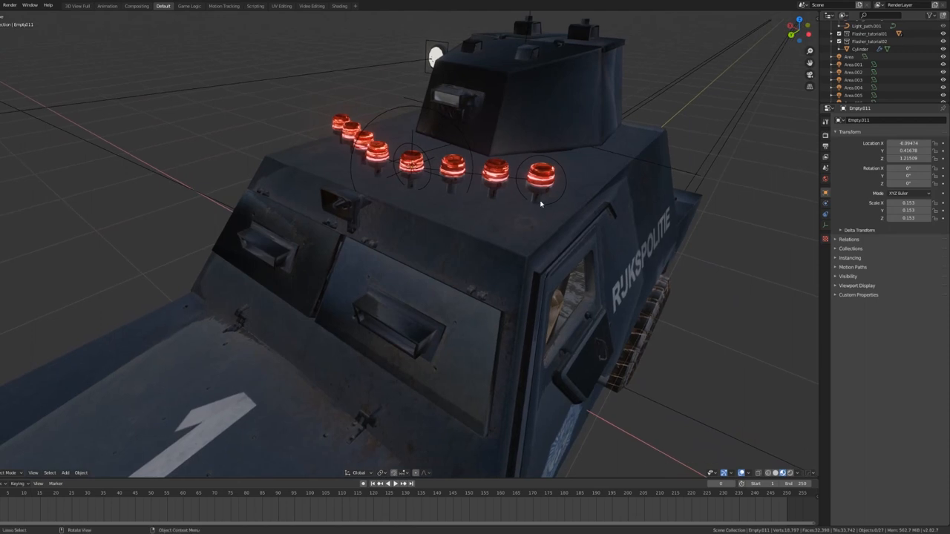
left_click(438, 172)
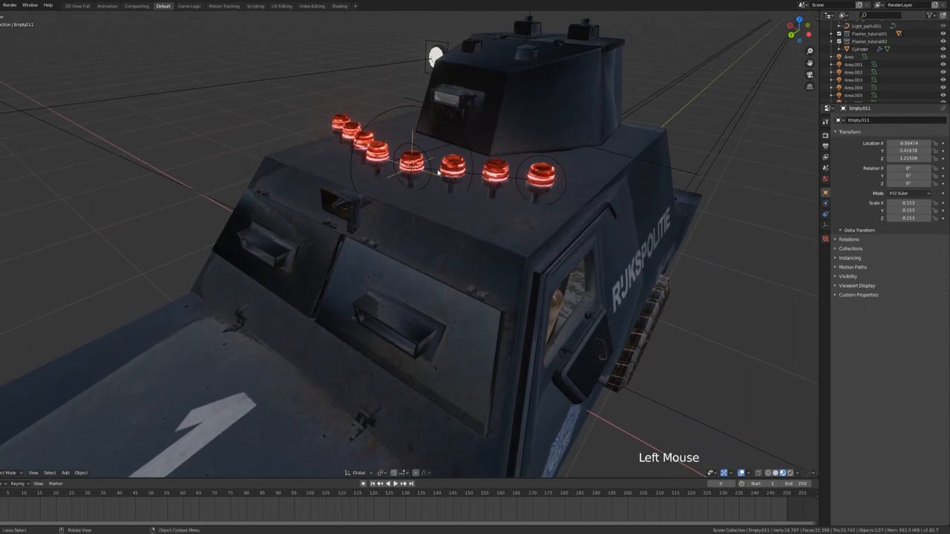
mouse_move(825, 214)
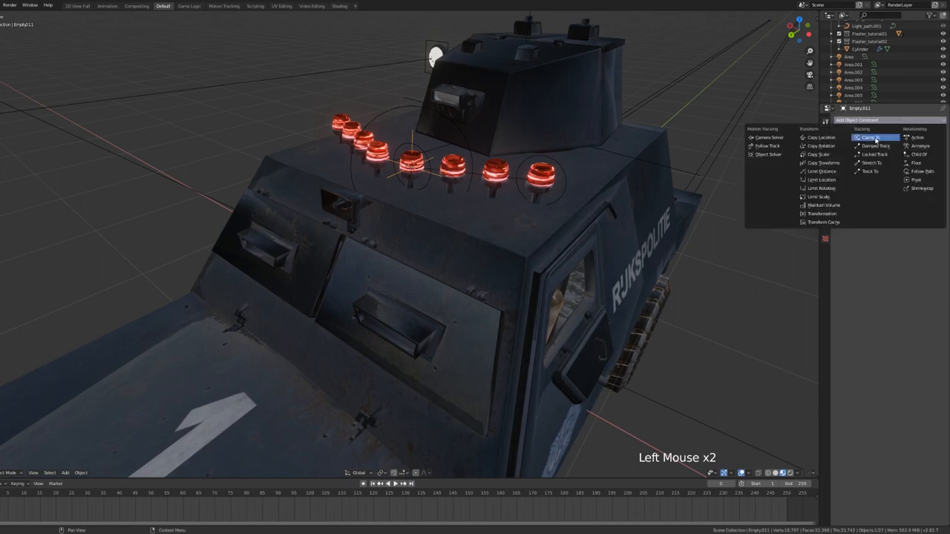
left_click(870, 137)
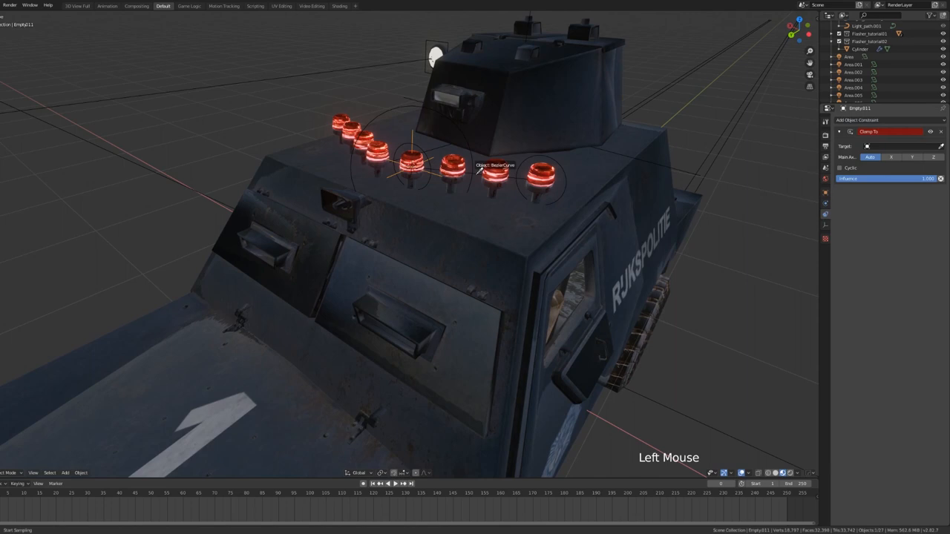
left_click(891, 158)
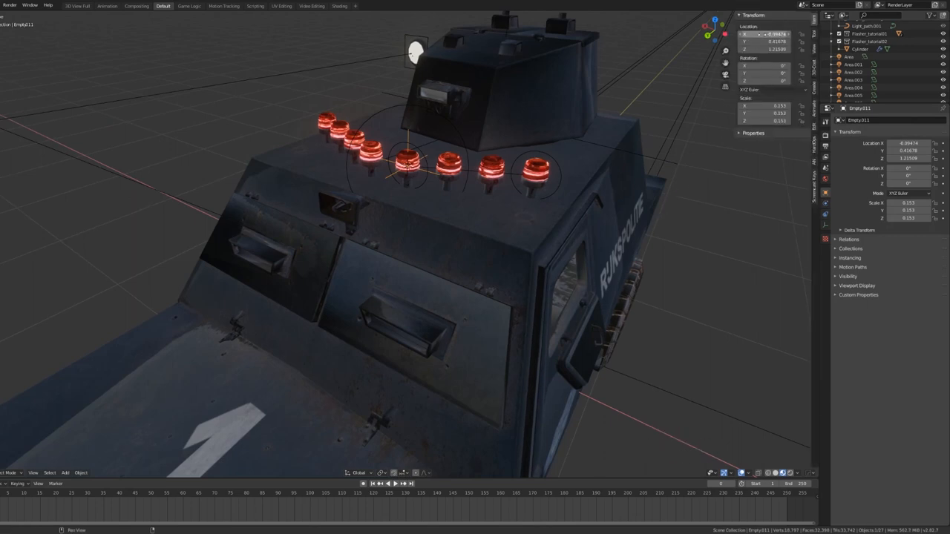
left_click(764, 34)
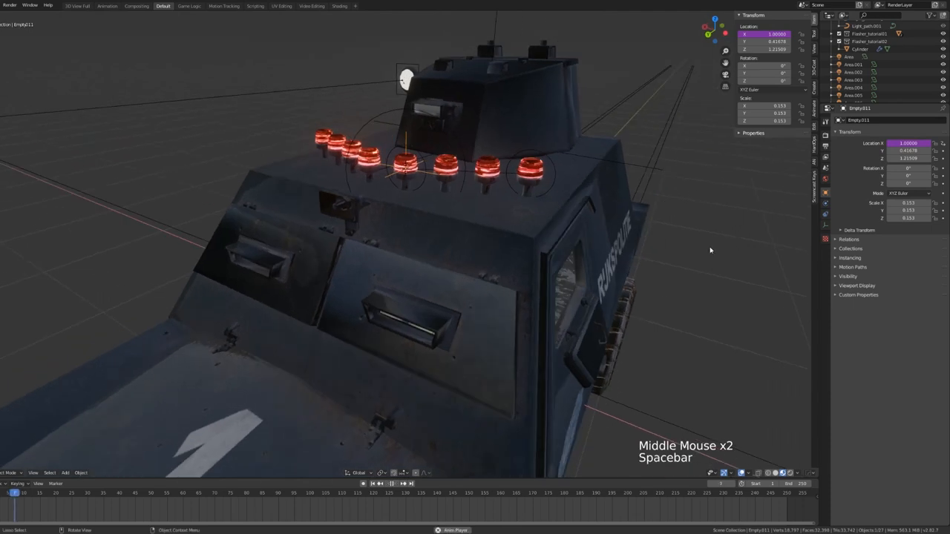
key("space")
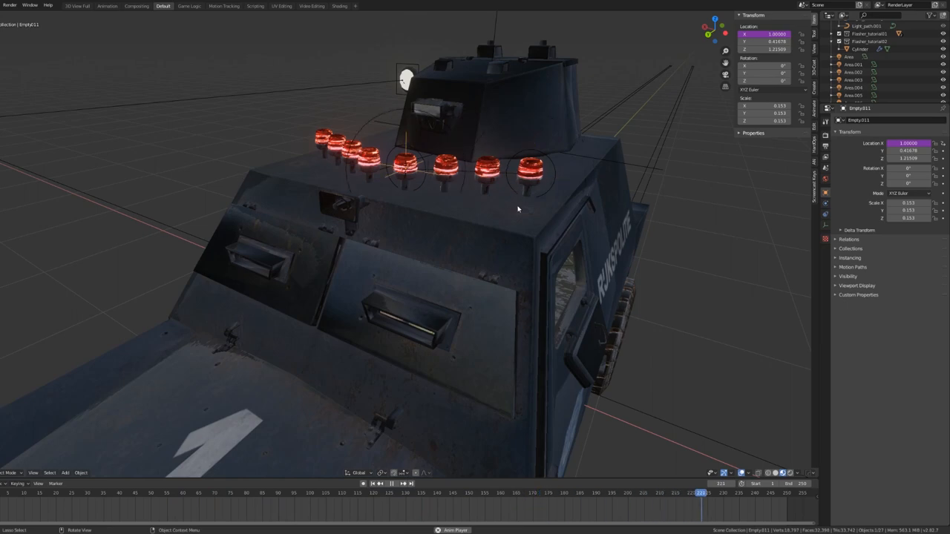
key("space")
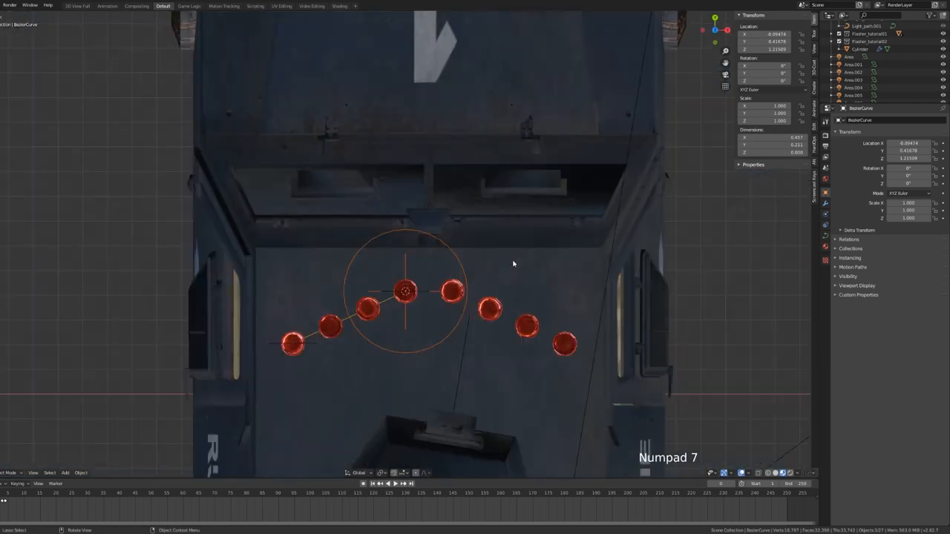
Duplicate the roof BezierCurve, reposition its points over the other side's lamps, and play back.
key("shift+d")
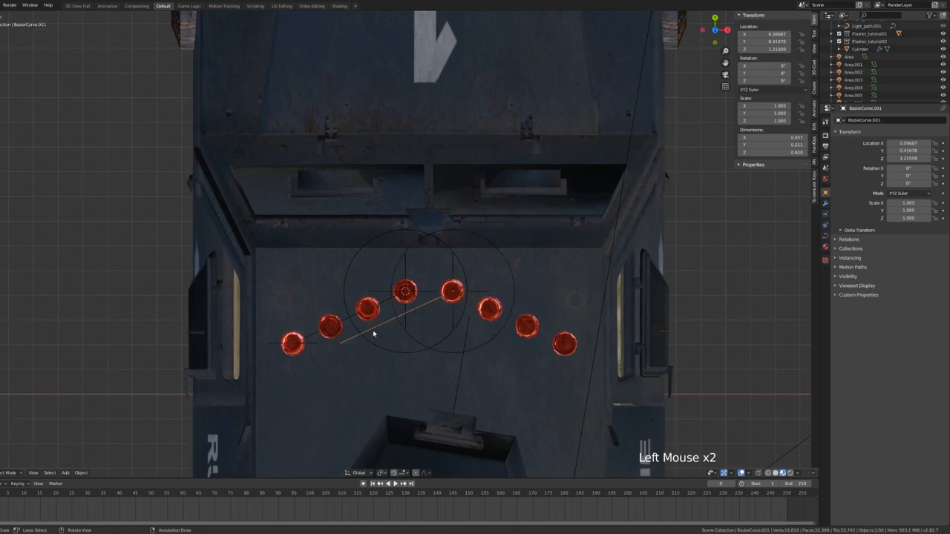
key("Tab")
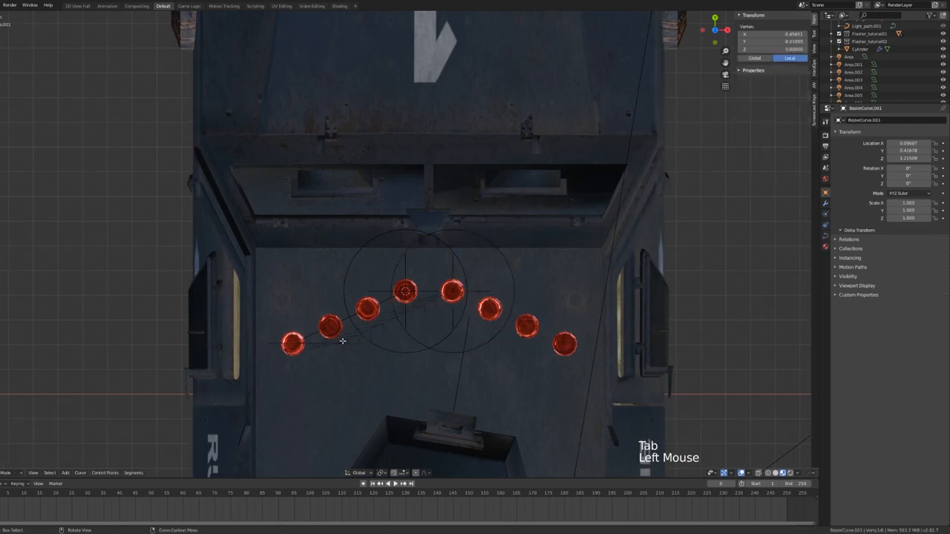
key("Tab")
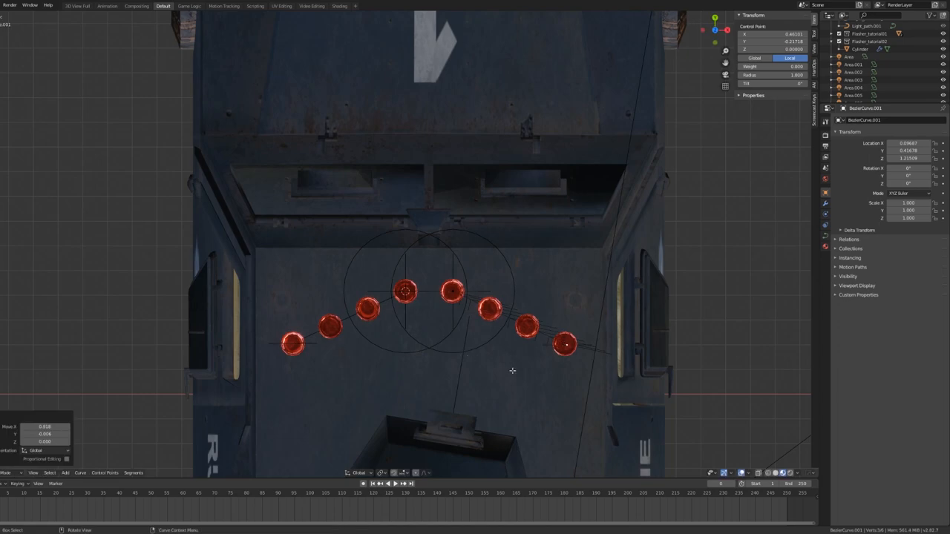
key("Tab")
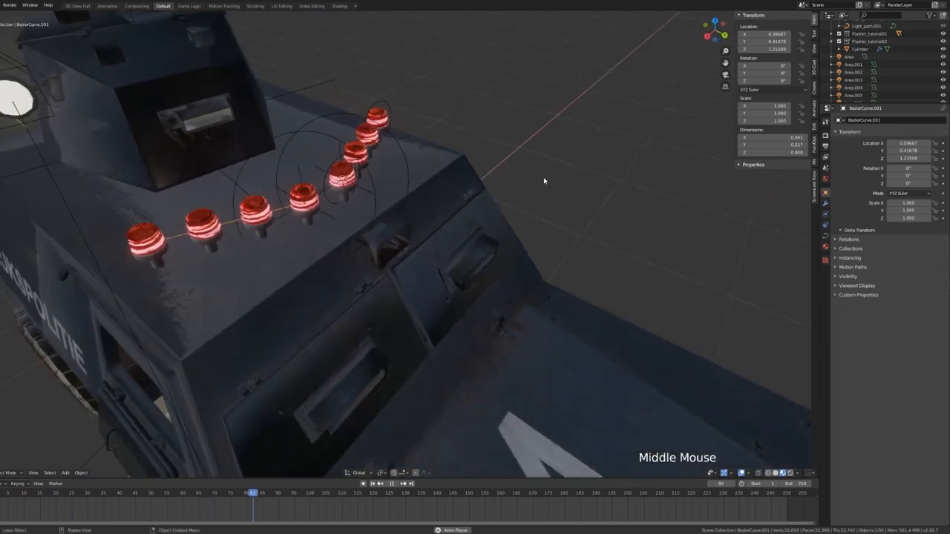
key("space")
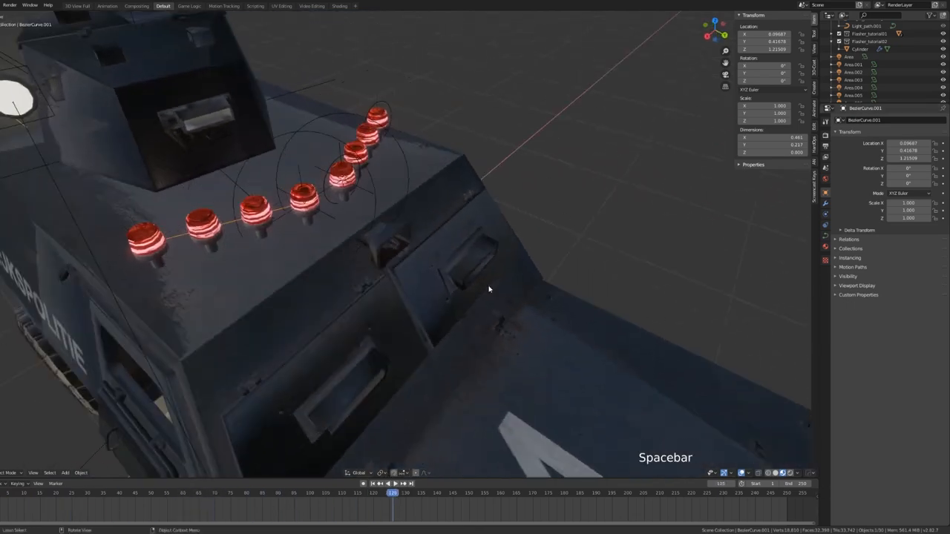